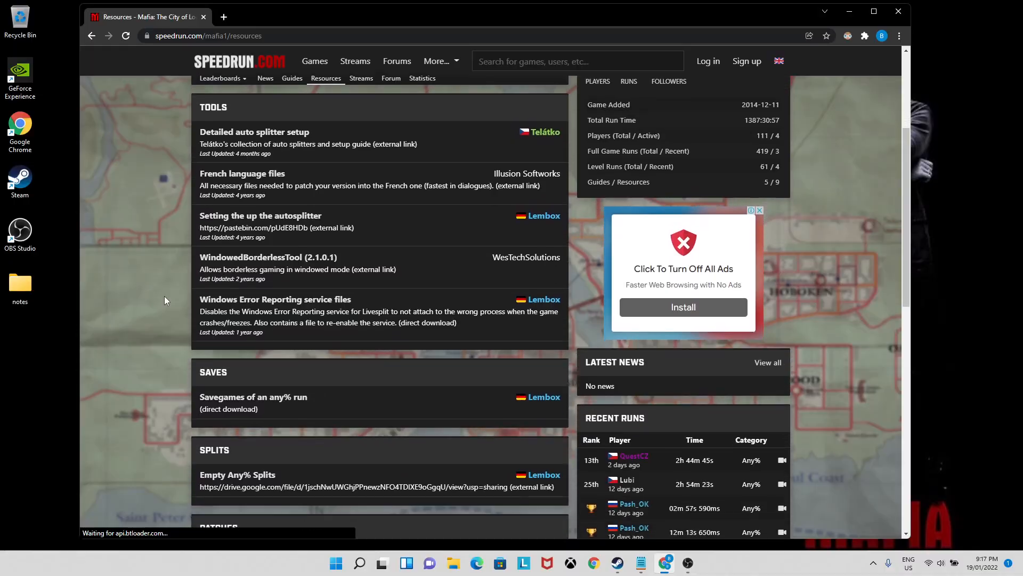
Step: Download the Mafia 1.0 downgrade and missing DTA files archives, then browse Mafia's local files
{"action": "scroll", "scroll_direction": "down", "scroll_amount": 3}
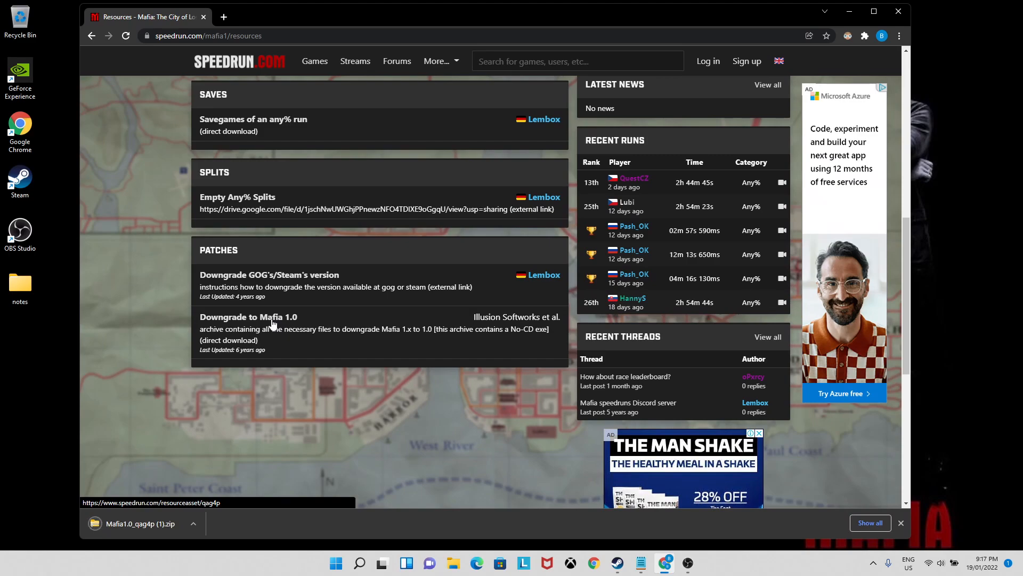
{"action": "mouse_move", "coordinate": [262, 319]}
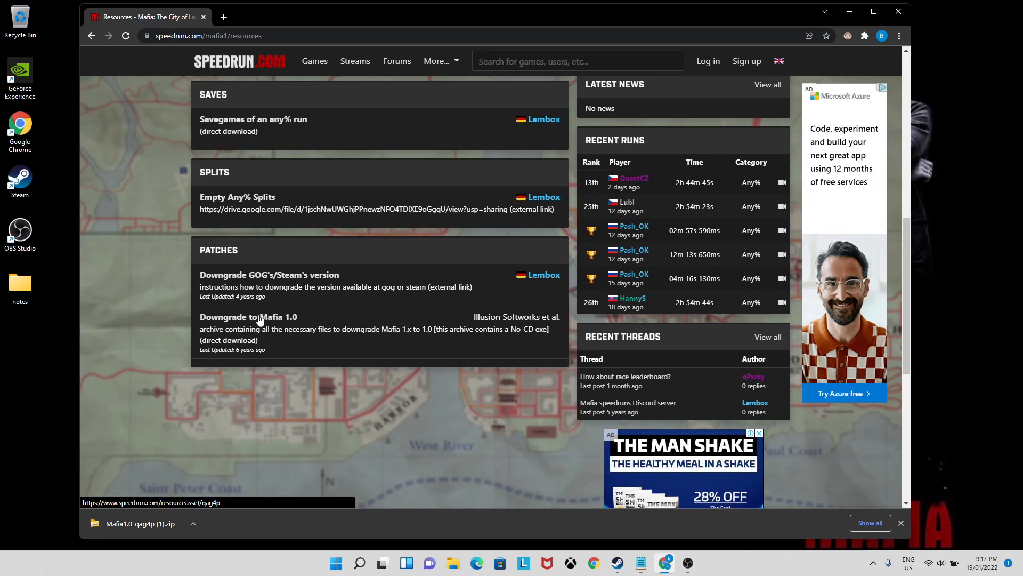
{"action": "left_click", "coordinate": [248, 317]}
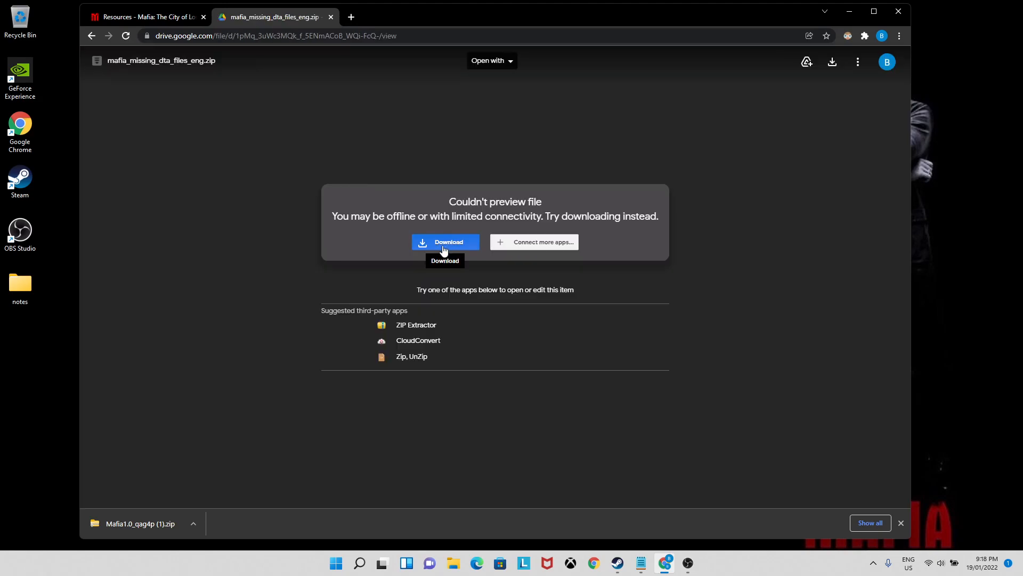
{"action": "left_click", "coordinate": [444, 242]}
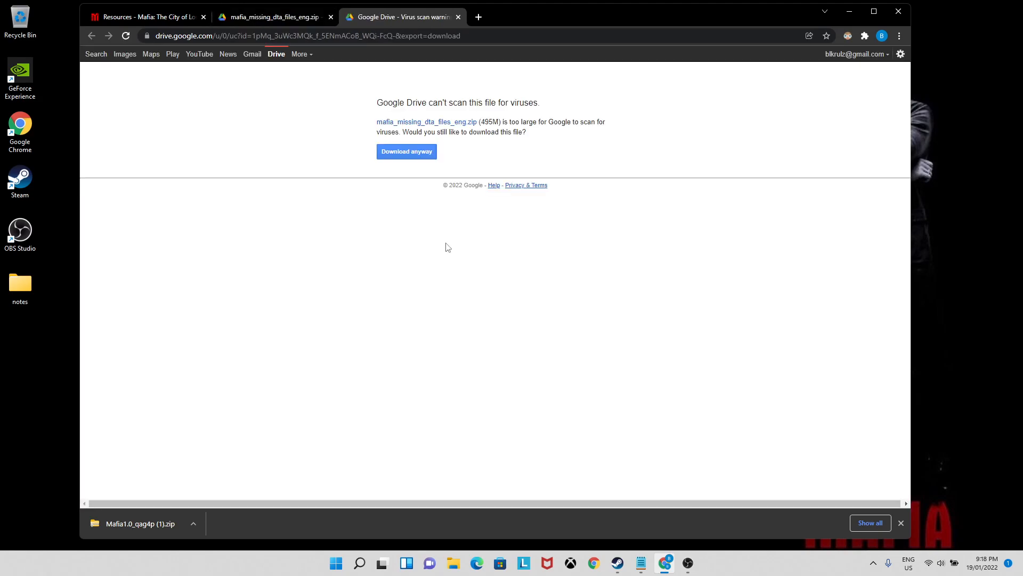
{"action": "left_click", "coordinate": [406, 151]}
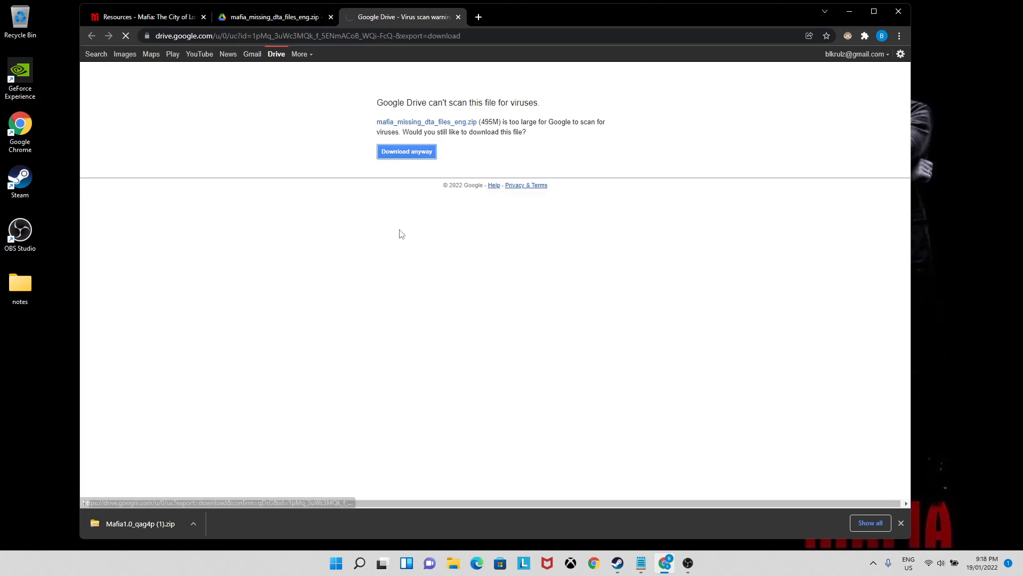
{"action": "left_click", "coordinate": [406, 151]}
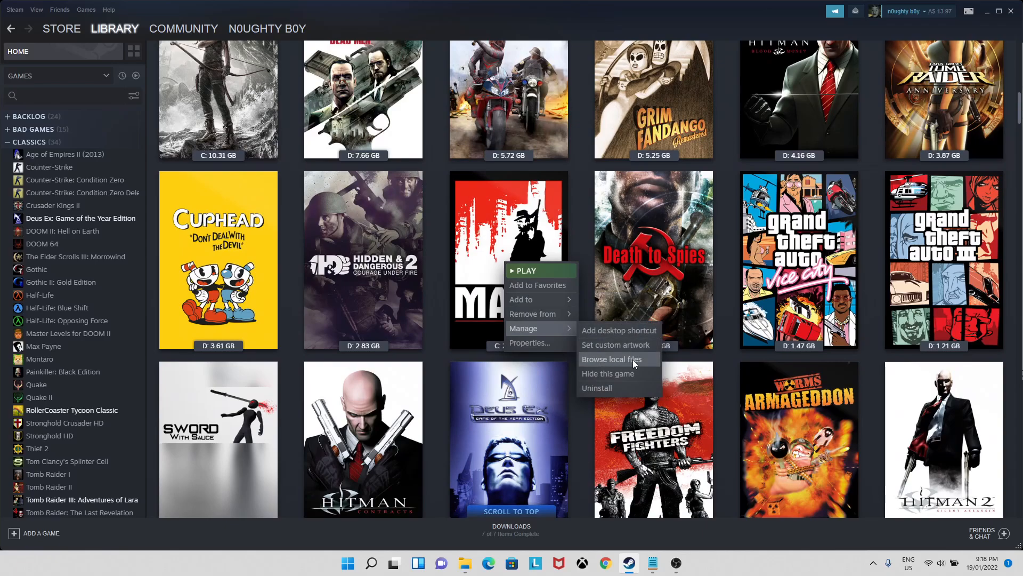
{"action": "mouse_move", "coordinate": [611, 363]}
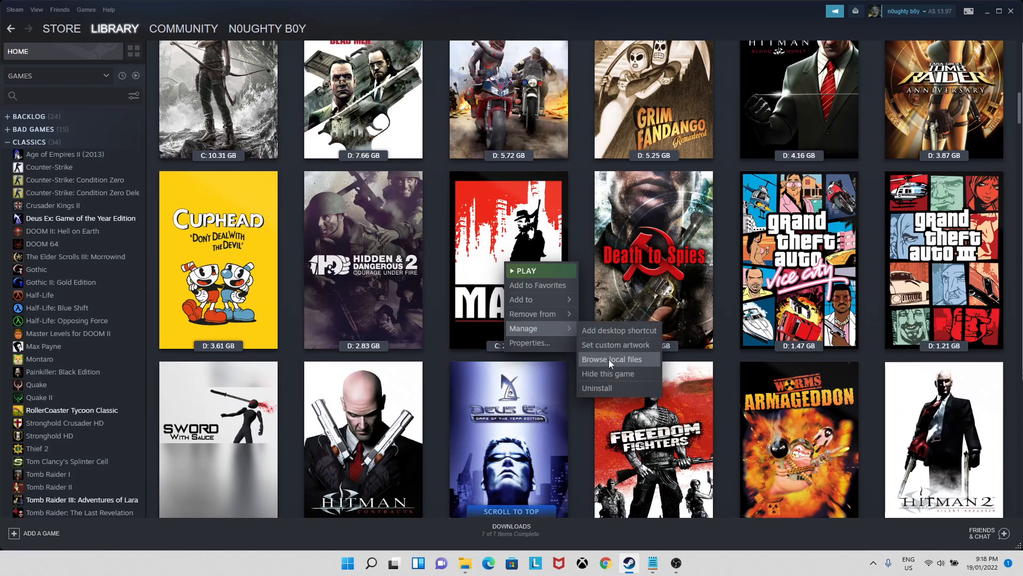
{"action": "left_click", "coordinate": [613, 358]}
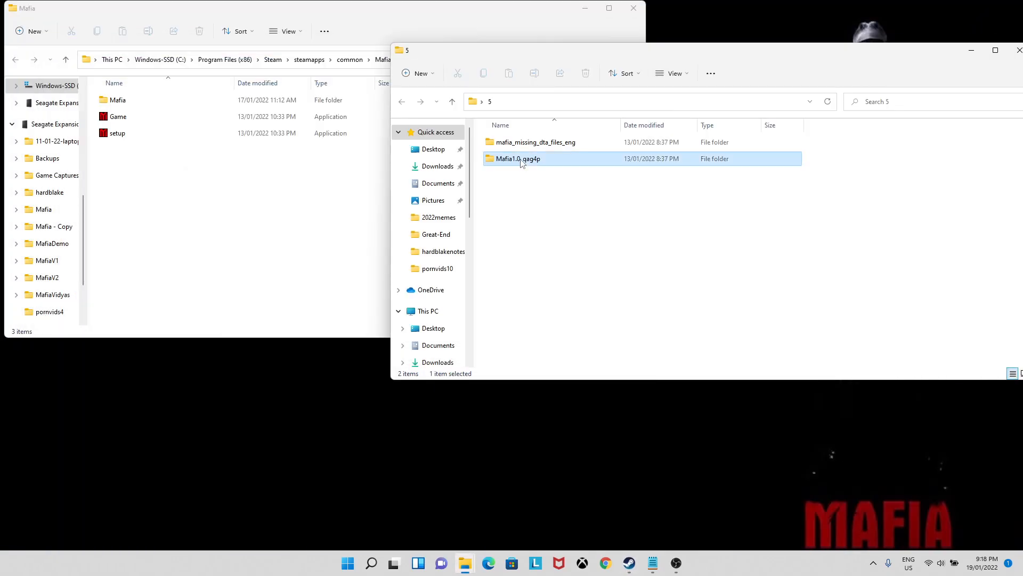
Step: Move the Mafia1.0_qag4p downgrade files into the Mafia folder, replacing the same-named files
{"action": "double_click", "coordinate": [517, 158]}
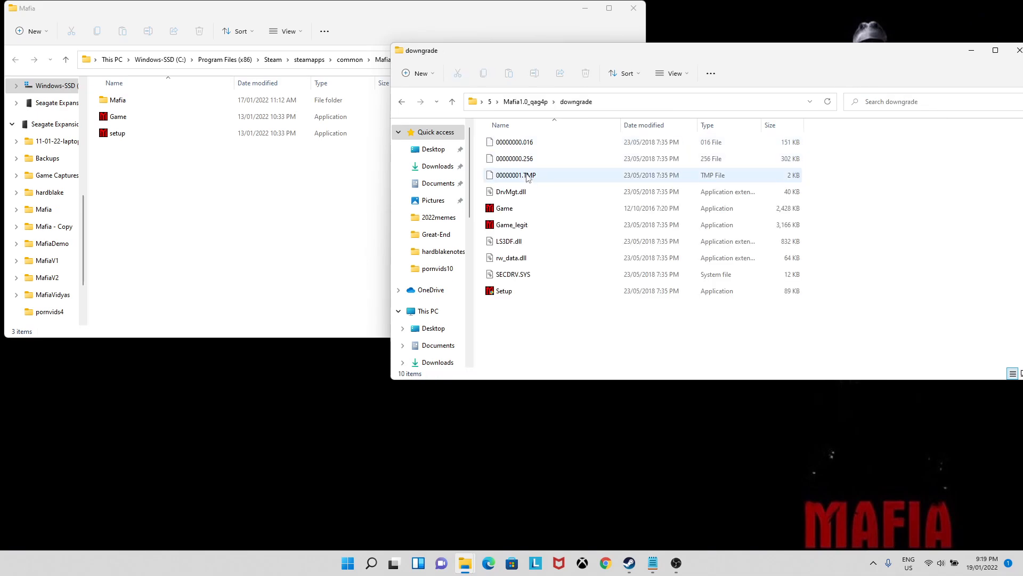
{"action": "left_click", "coordinate": [118, 99]}
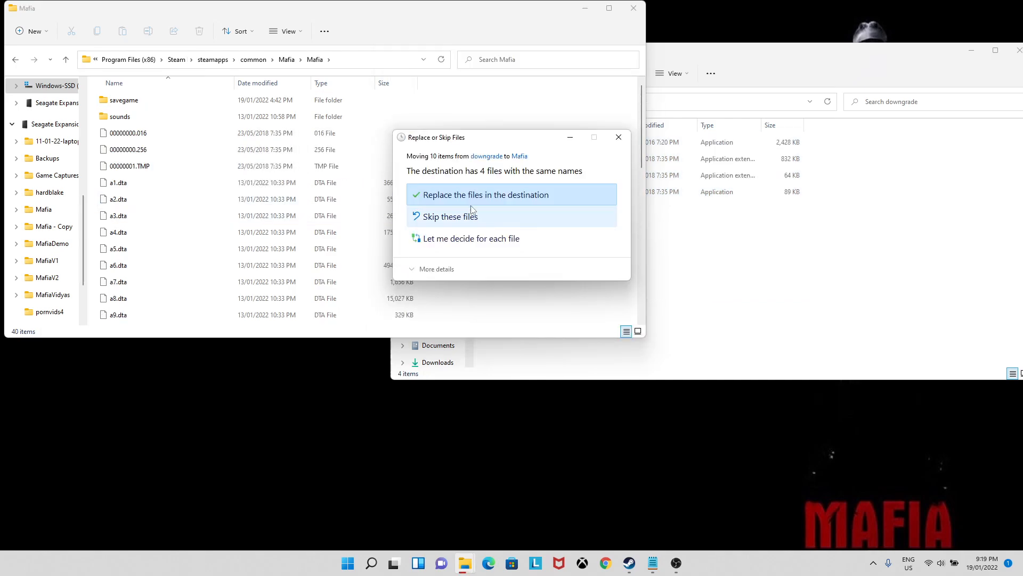
{"action": "left_click", "coordinate": [485, 194]}
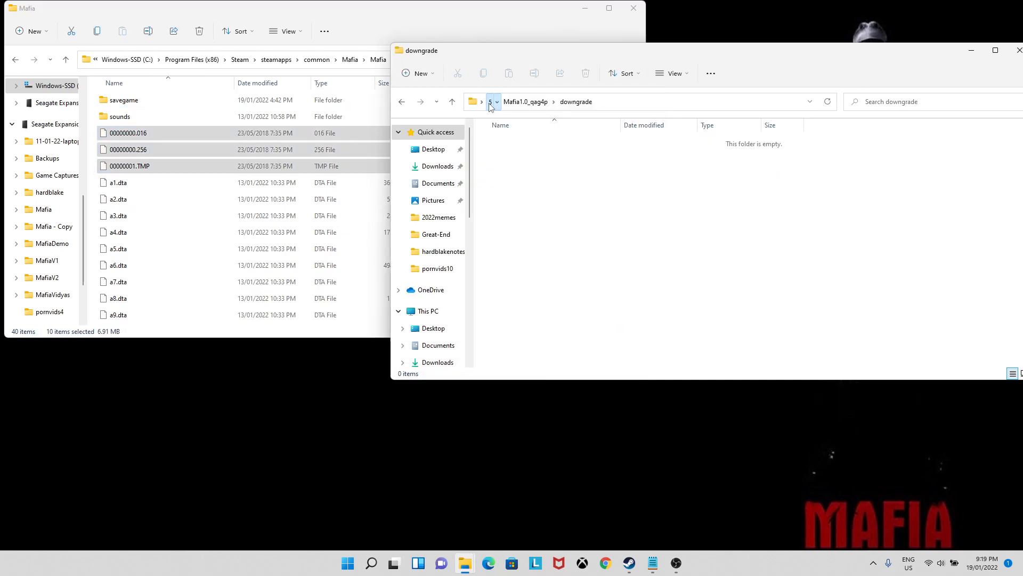
{"action": "left_click", "coordinate": [488, 101]}
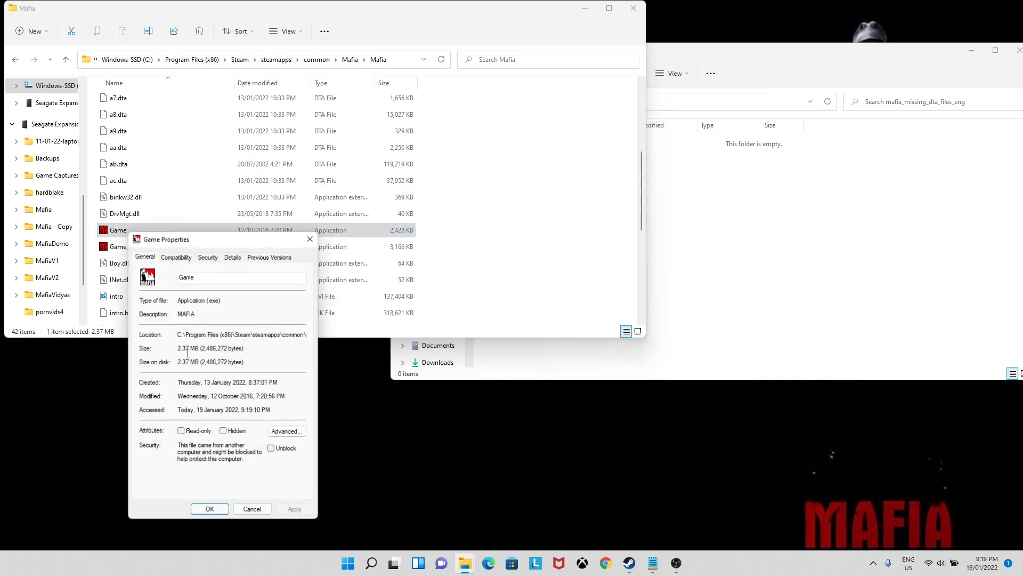
Step: Tick 'Run this program as an administrator' for Game.exe, confirm, and close the folder window
{"action": "left_click", "coordinate": [175, 257]}
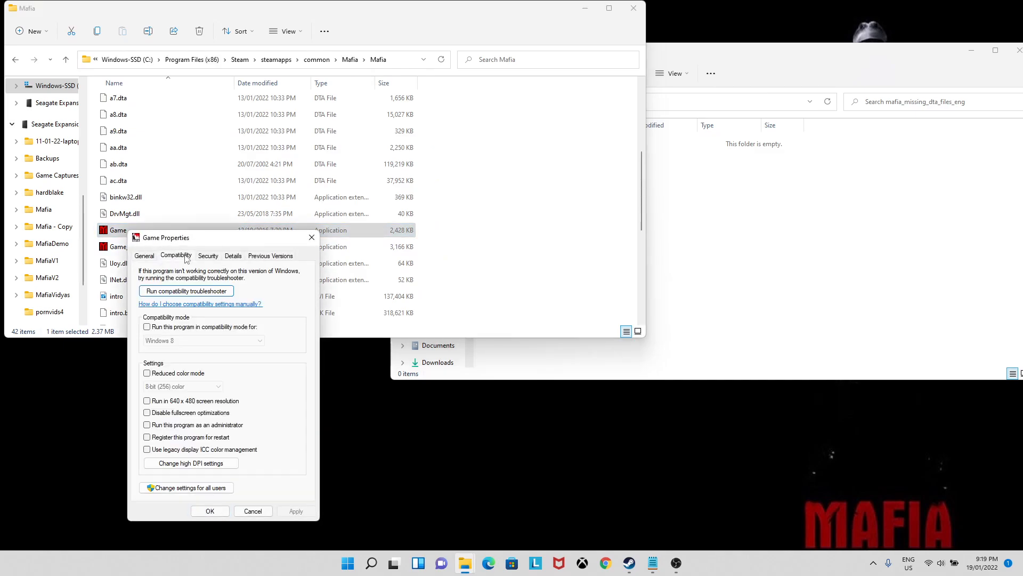
{"action": "mouse_move", "coordinate": [148, 327]}
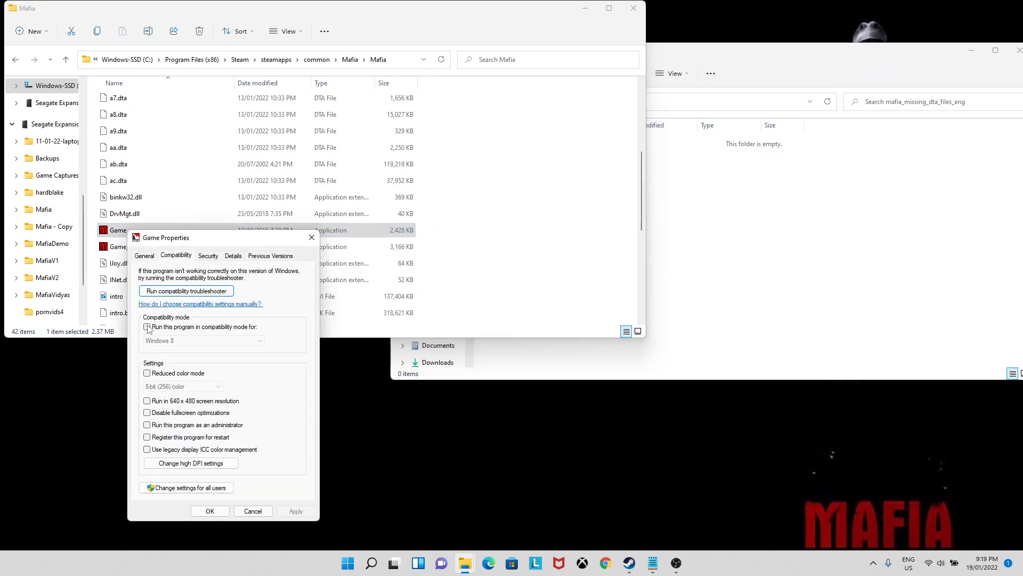
{"action": "left_click", "coordinate": [147, 326]}
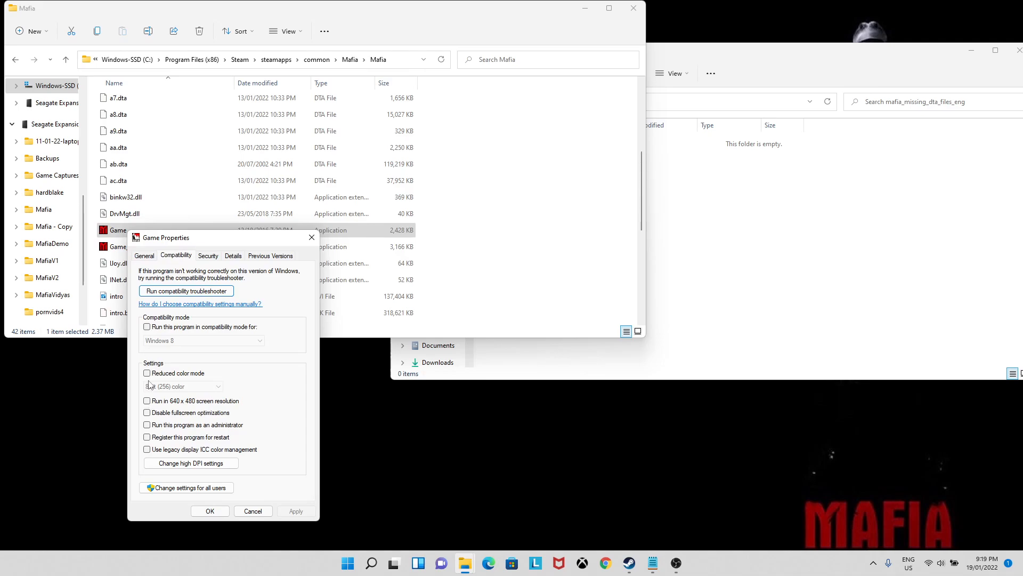
{"action": "left_click", "coordinate": [147, 424]}
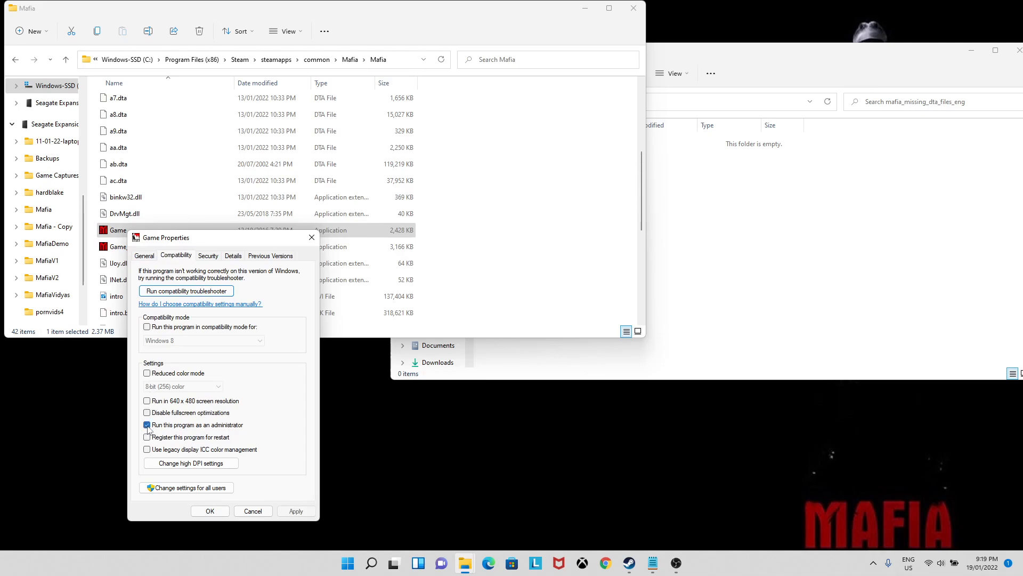
{"action": "left_click", "coordinate": [147, 424]}
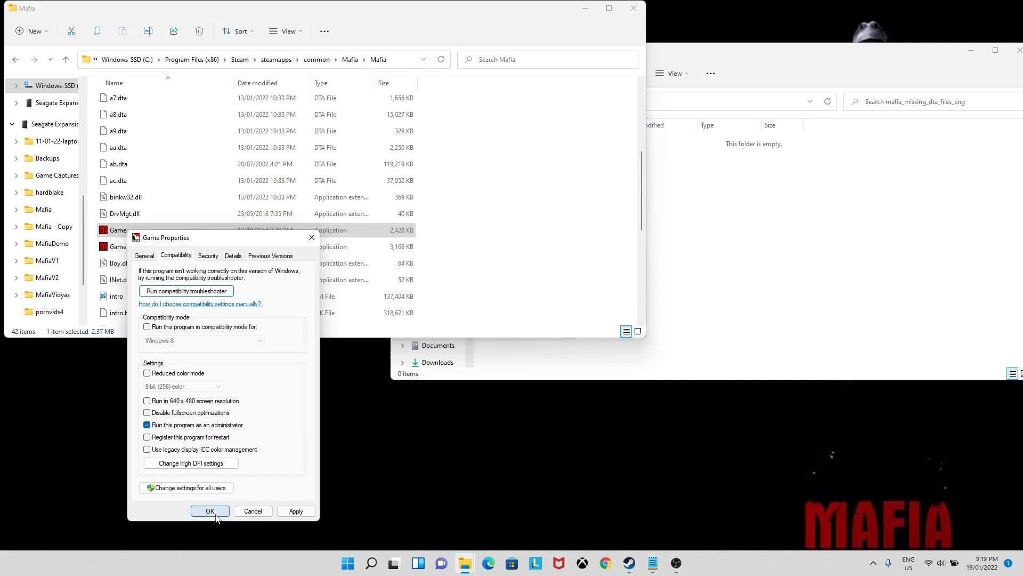
{"action": "left_click", "coordinate": [209, 511]}
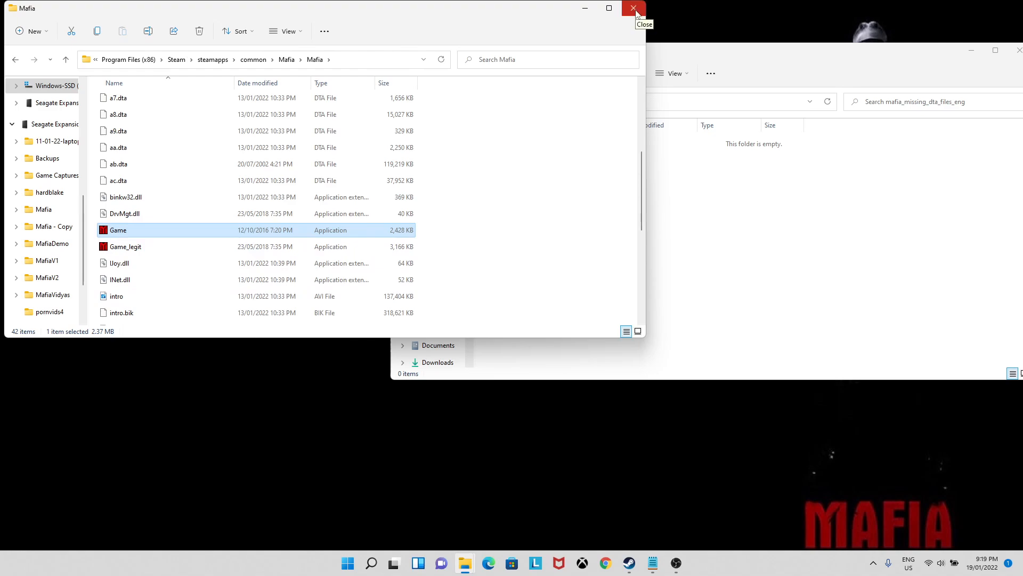
{"action": "left_click", "coordinate": [633, 9]}
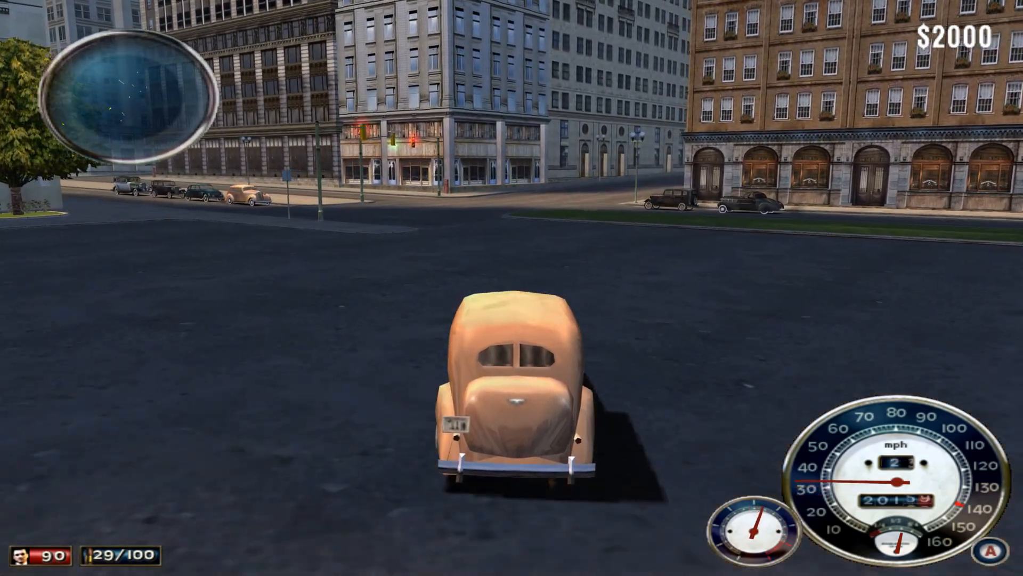
Step: Drive a car around the city in the downgraded Mafia
{"action": "key", "text": "w"}
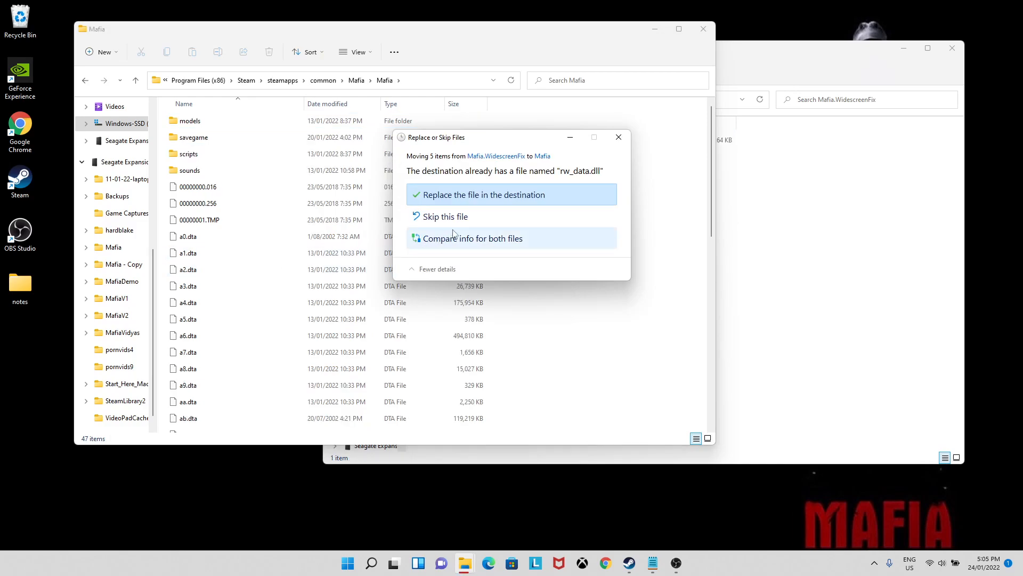
{"action": "mouse_move", "coordinate": [470, 199]}
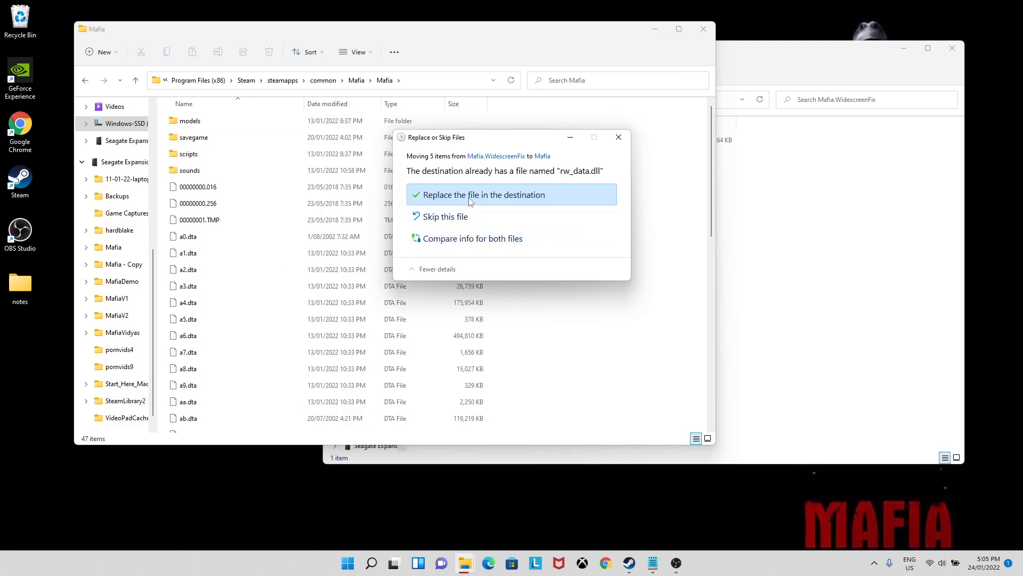
Step: Replace rw_data.dll with the widescreen fix version and open scripts > Mafia.WidescreenFix
{"action": "left_click", "coordinate": [483, 194]}
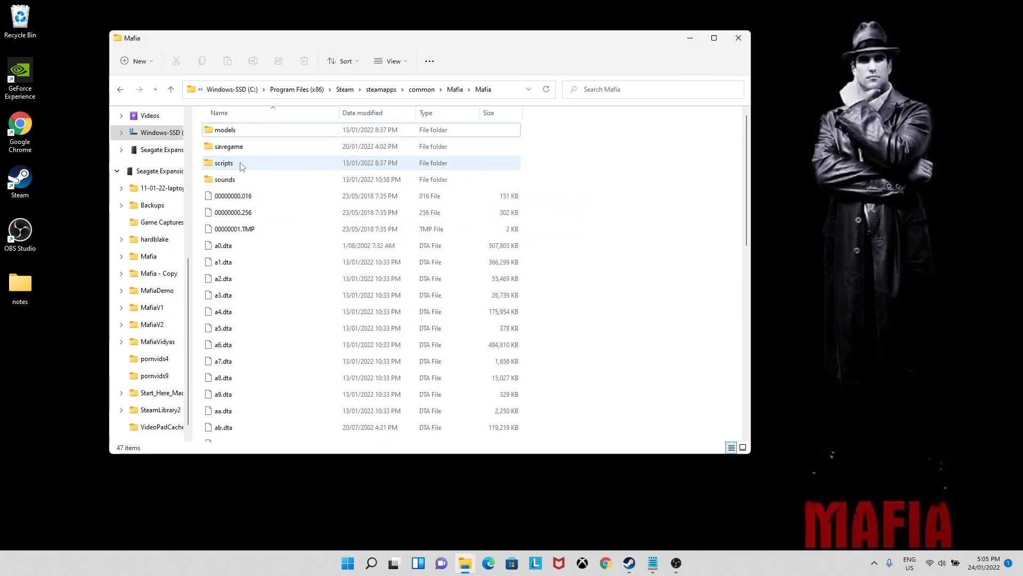
{"action": "double_click", "coordinate": [223, 163]}
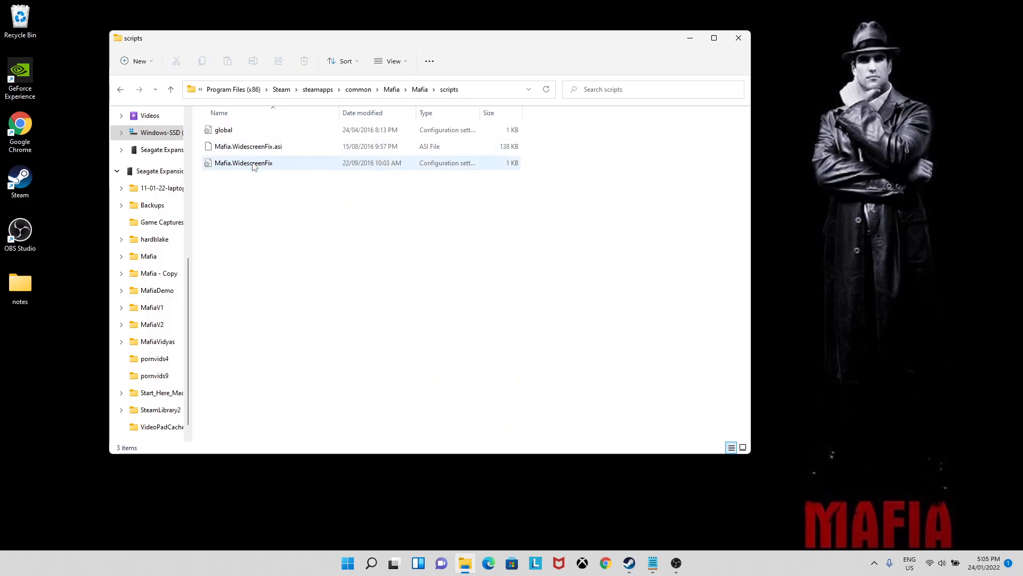
{"action": "double_click", "coordinate": [244, 163]}
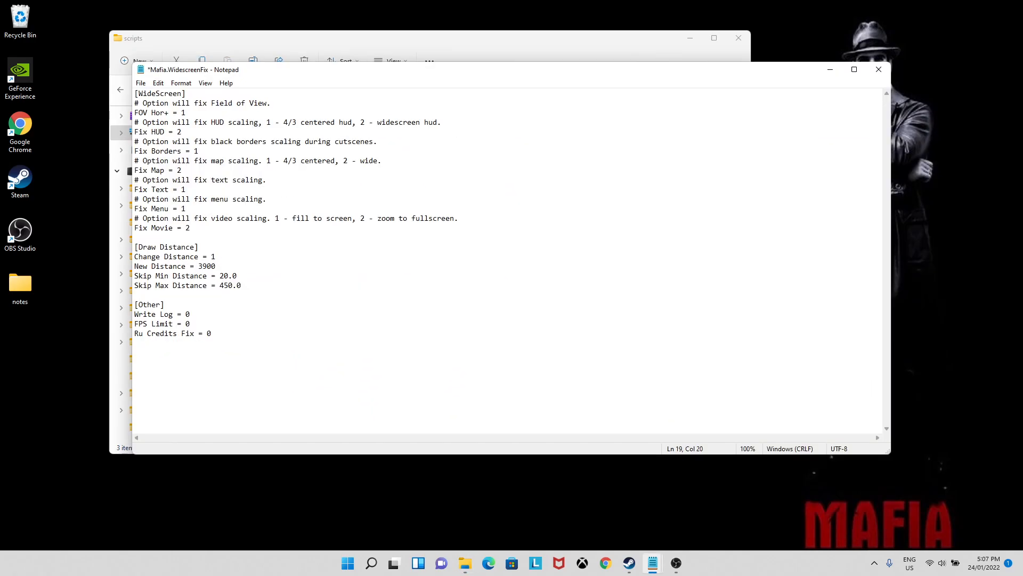
{"action": "mouse_move", "coordinate": [291, 270]}
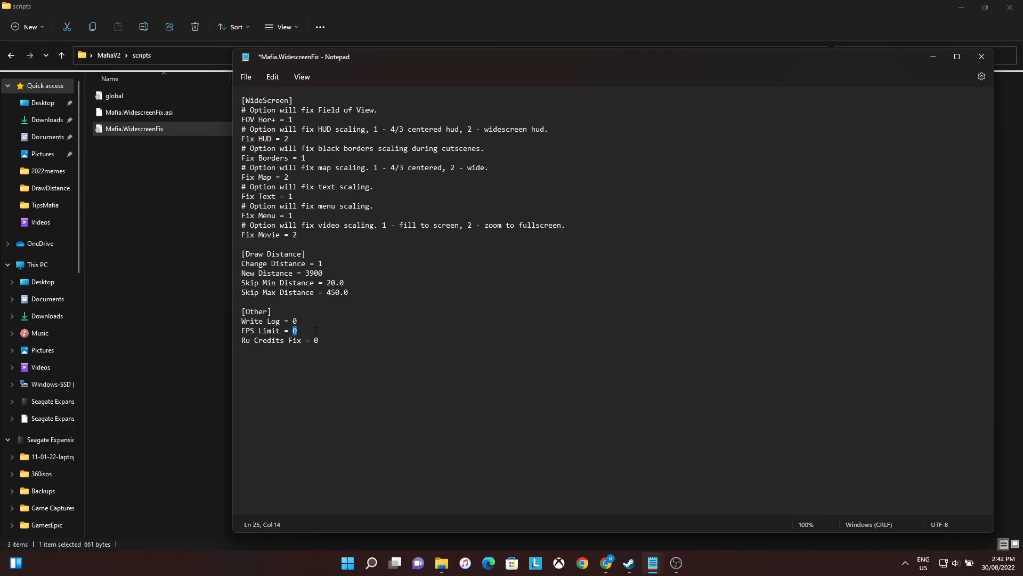
Step: Change FPS Limit from 0 to 75 in Mafia.WidescreenFix.ini
{"action": "type", "text": "75"}
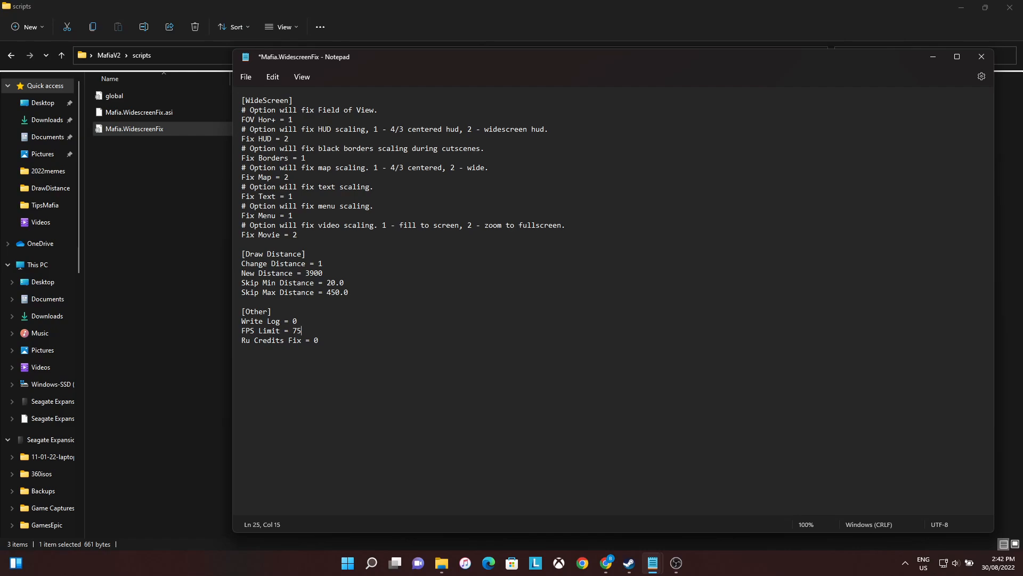
{"action": "double_click", "coordinate": [296, 331]}
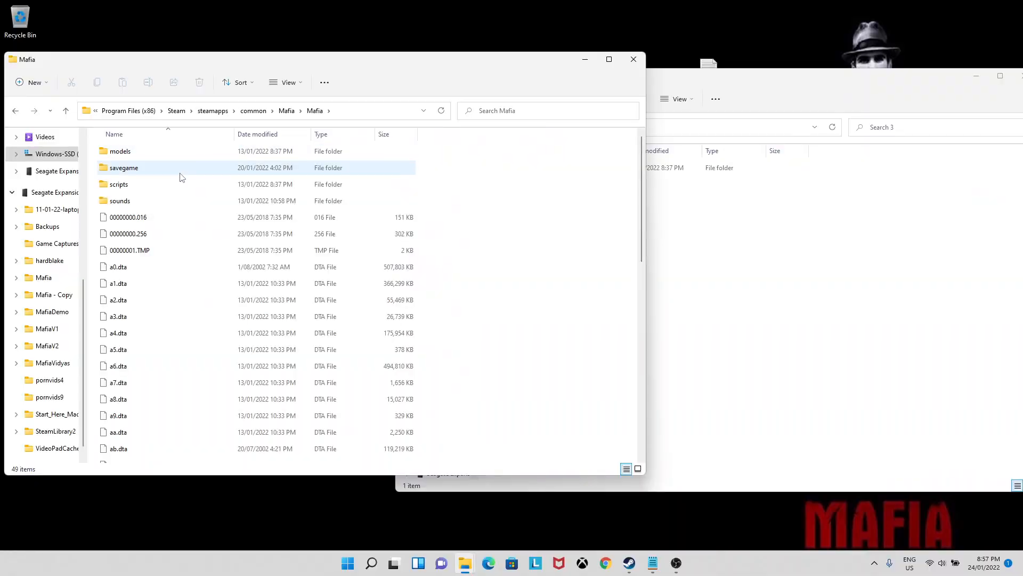
Step: Open Mafia's sounds folder and the downloaded SOUNDS folder, selecting all its music files
{"action": "double_click", "coordinate": [119, 200]}
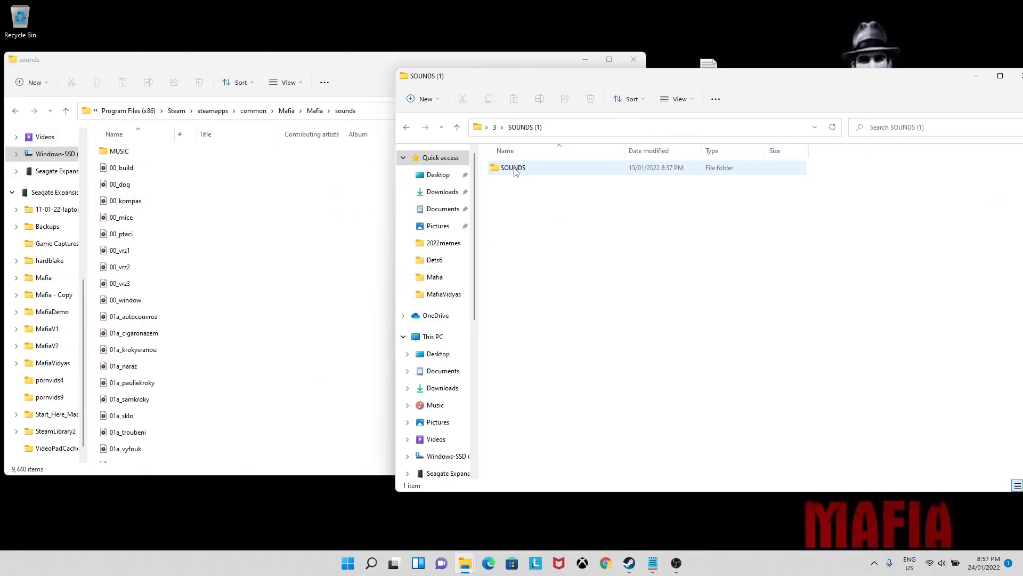
{"action": "double_click", "coordinate": [514, 168]}
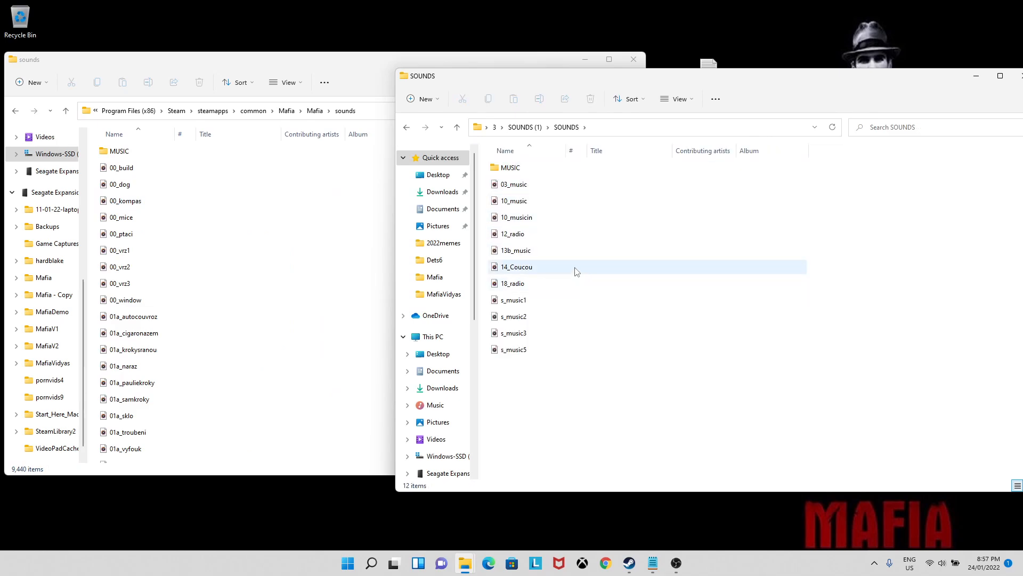
{"action": "mouse_move", "coordinate": [514, 184]}
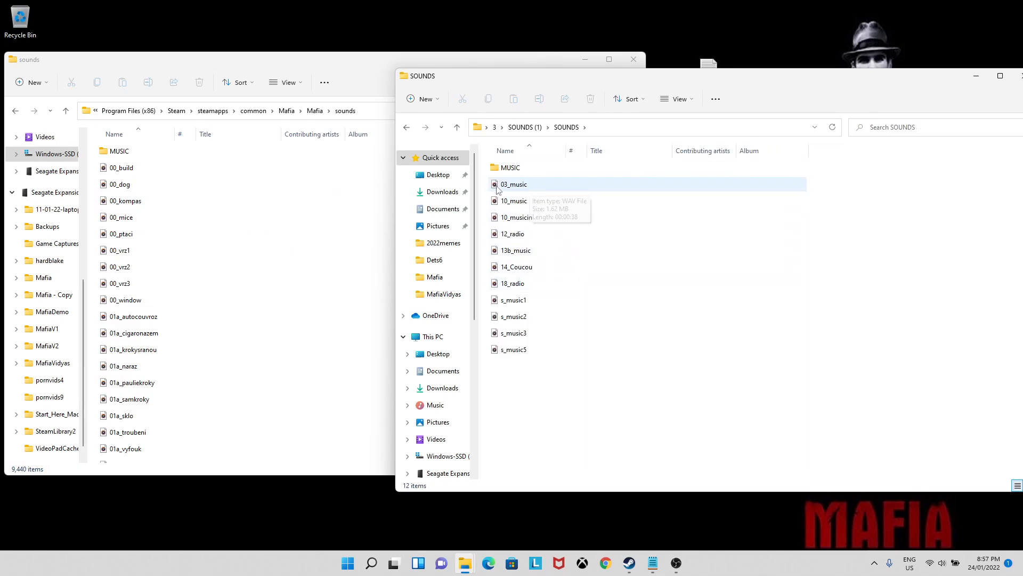
{"action": "key", "text": "ctrl+a"}
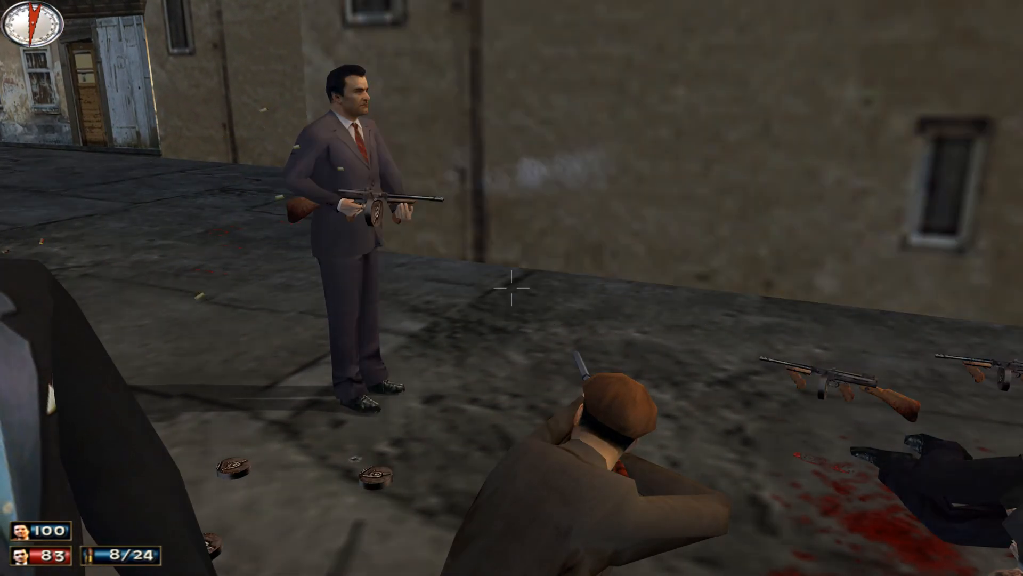
{"action": "mouse_move", "coordinate": [511, 288]}
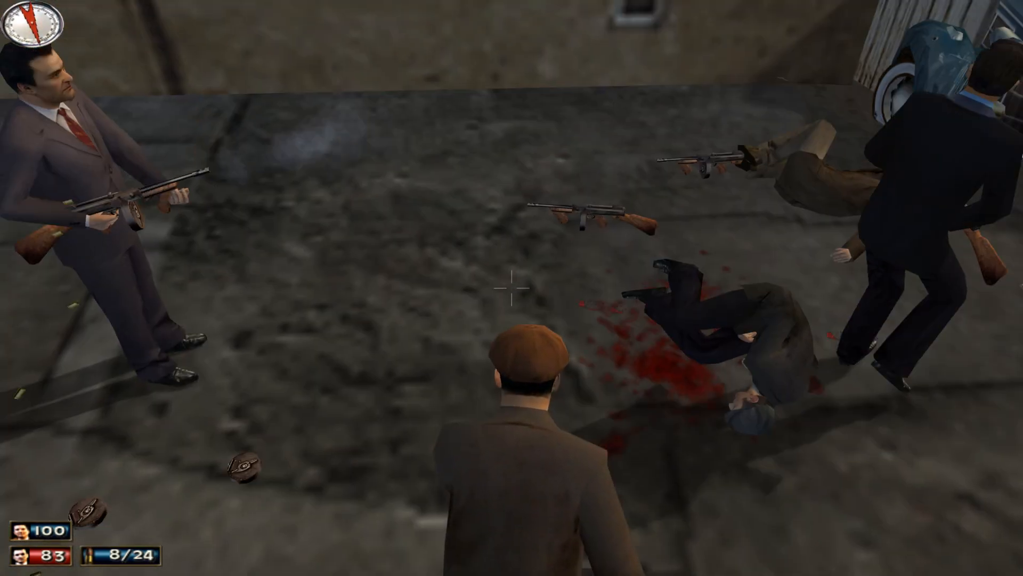
{"action": "mouse_move", "coordinate": [512, 288]}
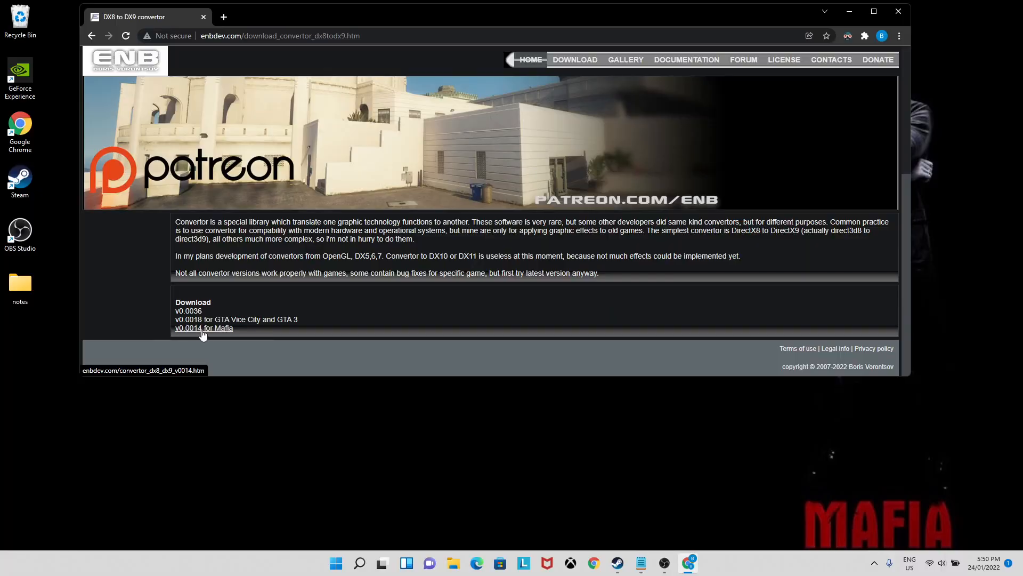
Step: Open the v0.014 convertor page for Mafia and scroll to its download link
{"action": "left_click", "coordinate": [203, 328]}
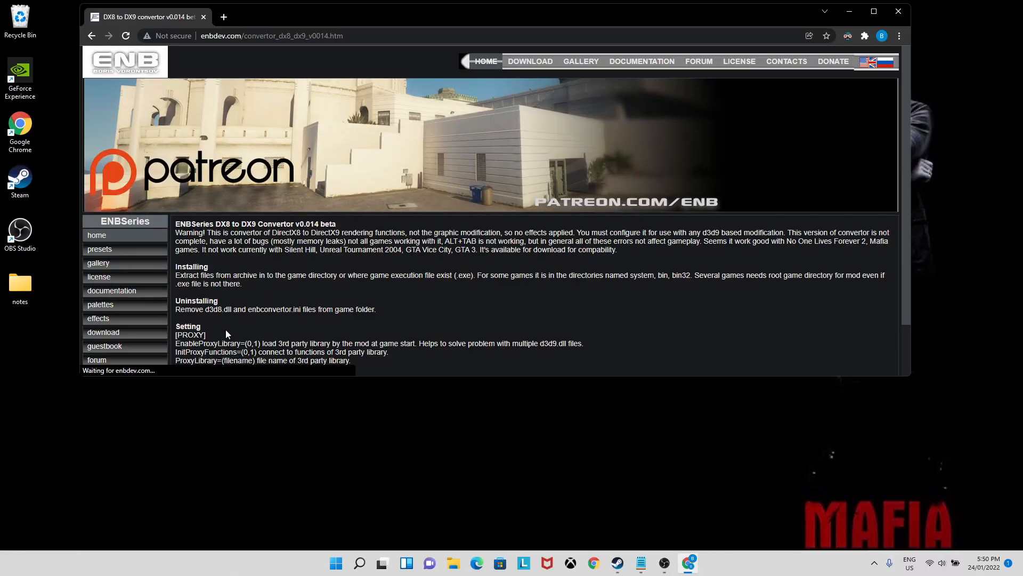
{"action": "scroll", "scroll_direction": "down", "scroll_amount": 3}
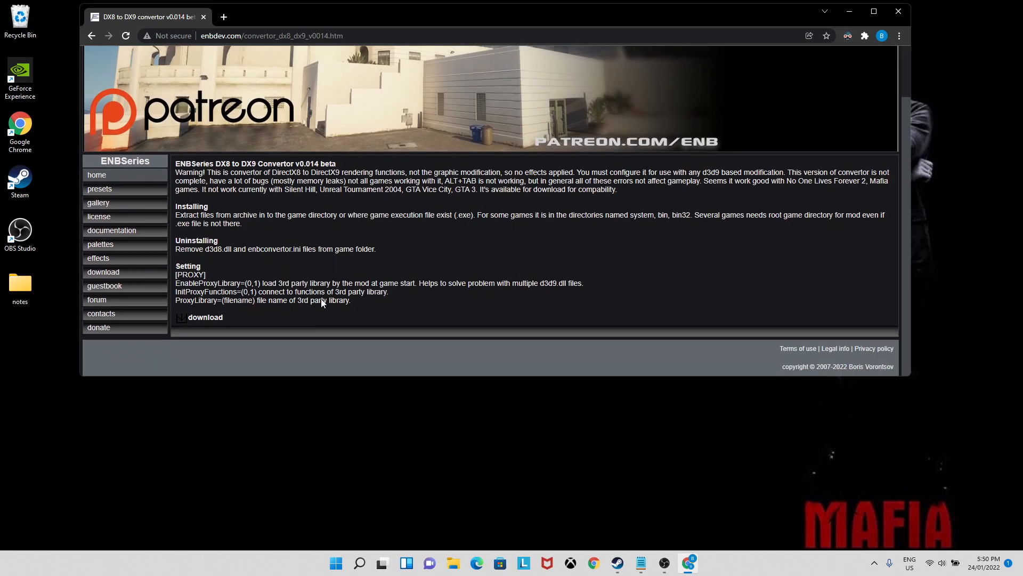
{"action": "mouse_move", "coordinate": [204, 319]}
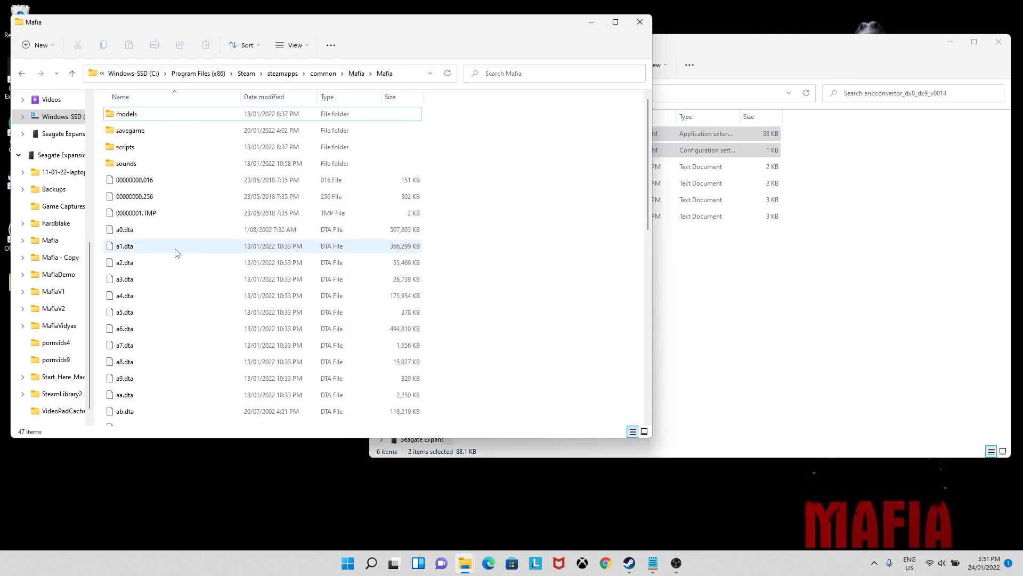
Step: Scroll to the Mafia game folder to receive d3d8.dll and enbconvertor.ini
{"action": "scroll", "scroll_direction": "down", "scroll_amount": 3}
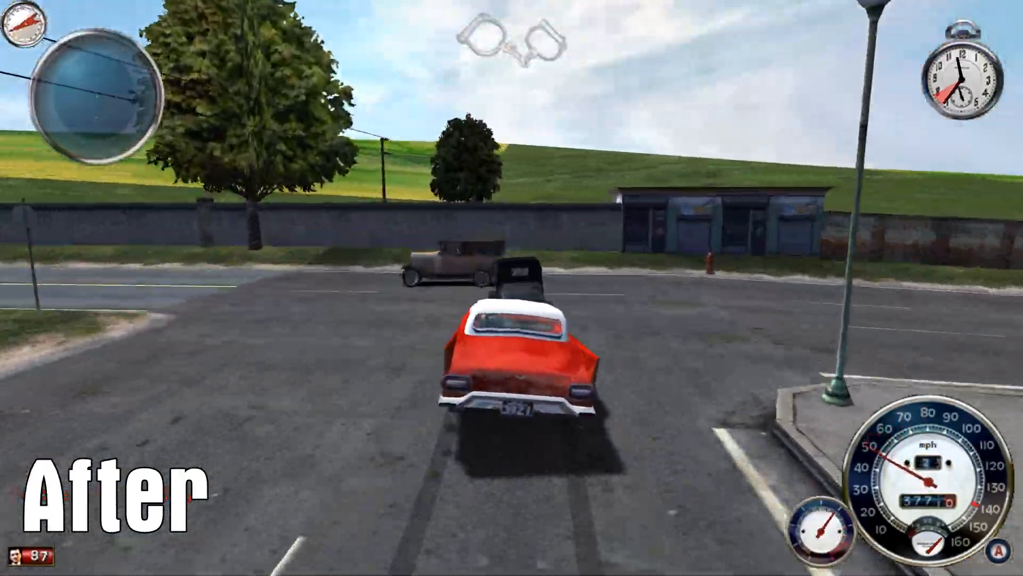
{"action": "key", "text": "w"}
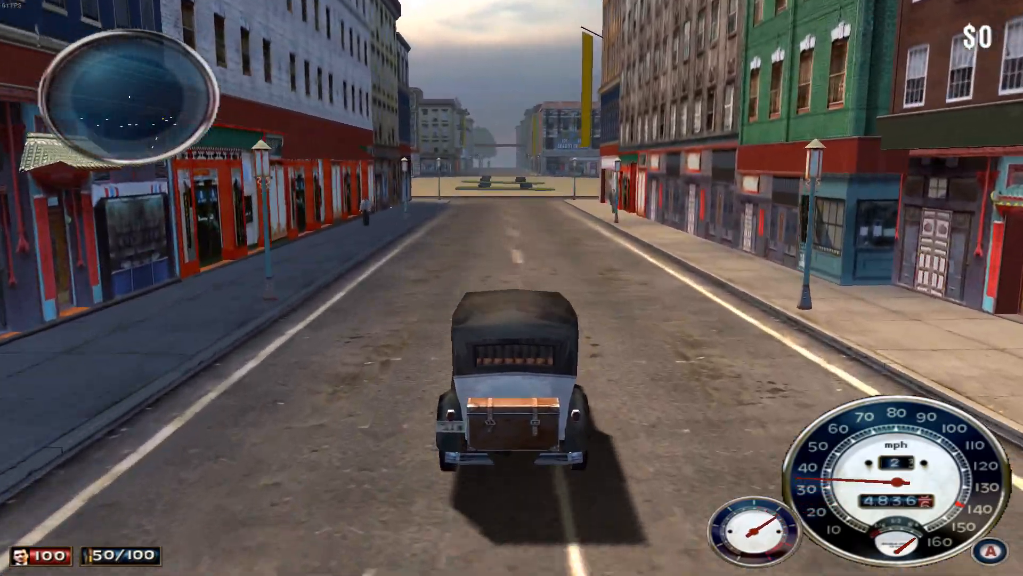
{"action": "key", "text": "w"}
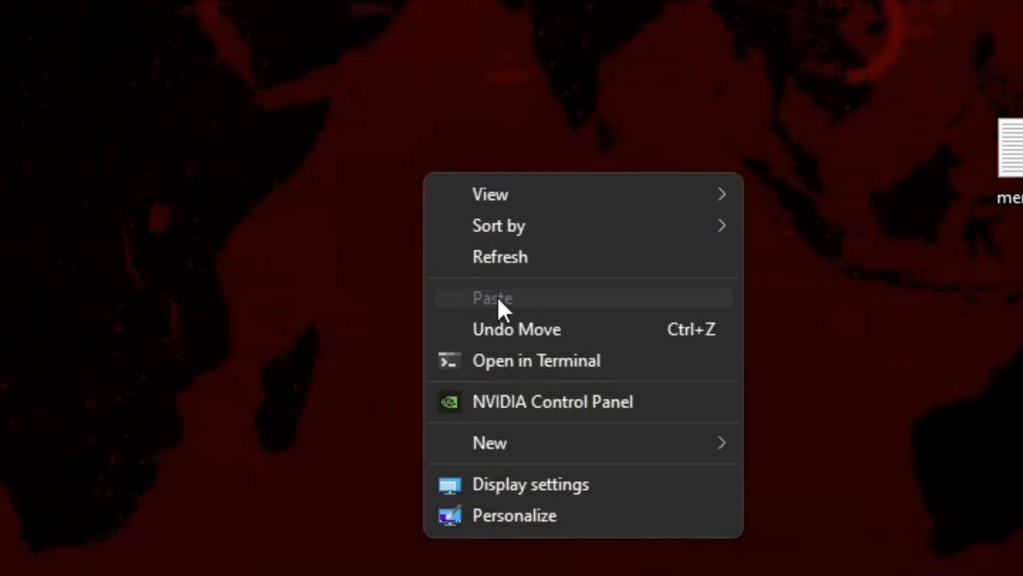
Step: Open NVIDIA Control Panel and close the DSR factor list with every factor checked
{"action": "left_click", "coordinate": [553, 401]}
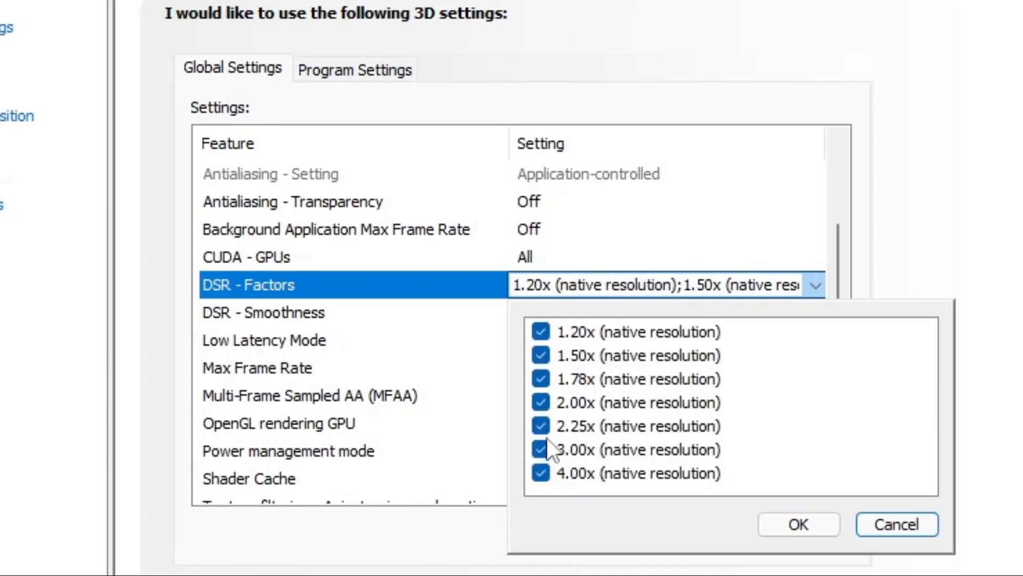
{"action": "mouse_move", "coordinate": [551, 353]}
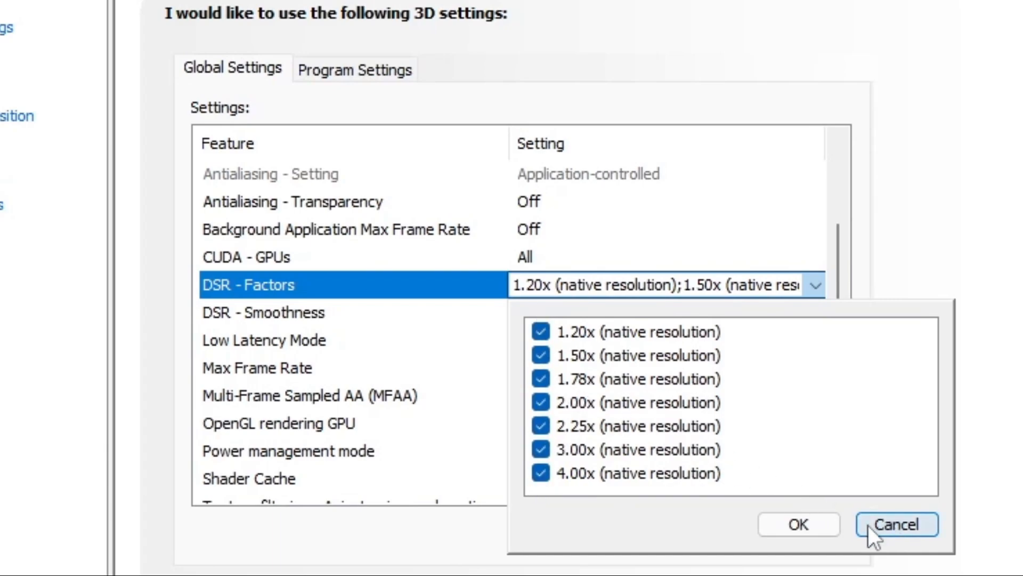
{"action": "left_click", "coordinate": [355, 70]}
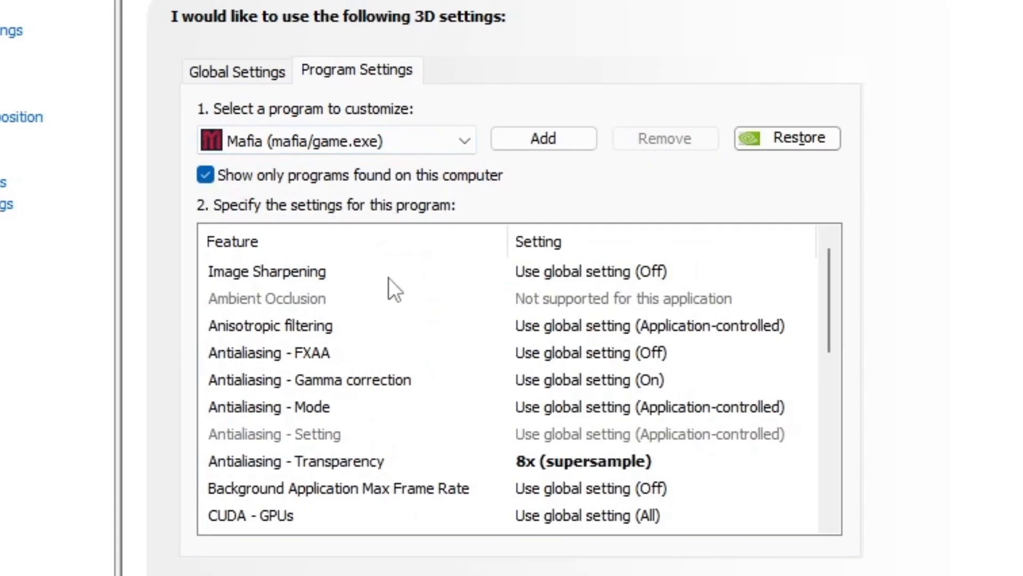
{"action": "mouse_move", "coordinate": [431, 288]}
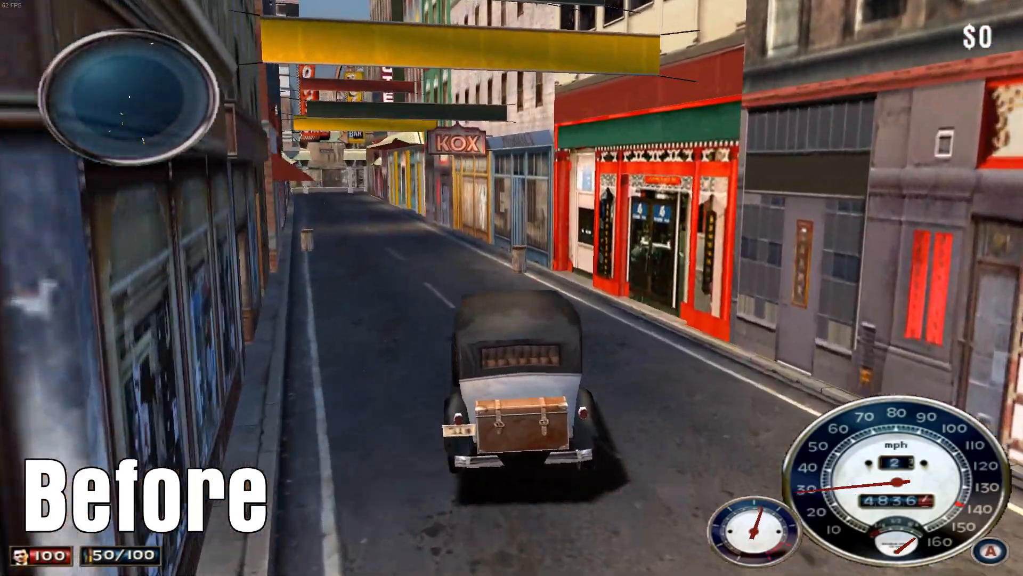
{"action": "key", "text": "w"}
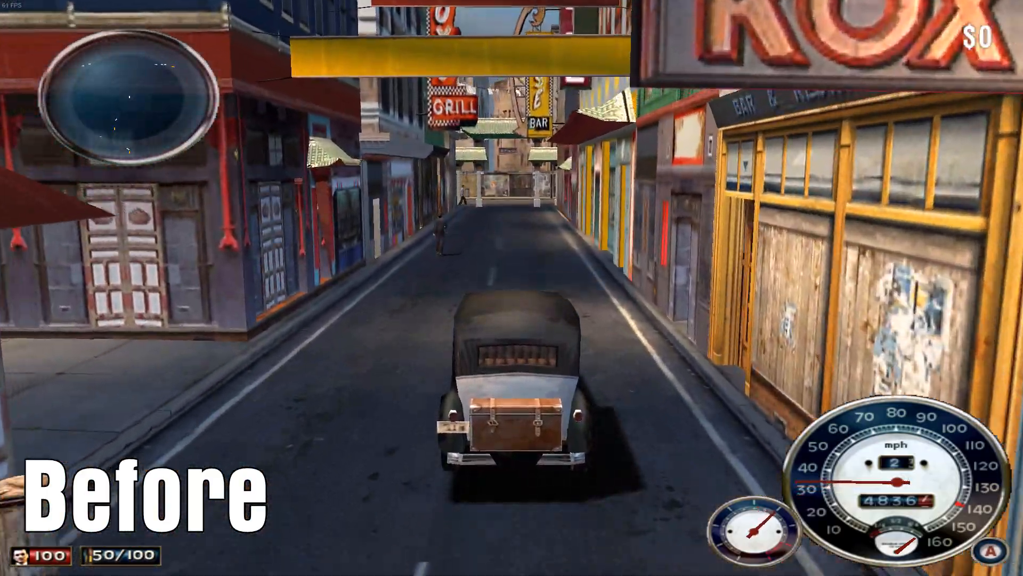
{"action": "key", "text": "w"}
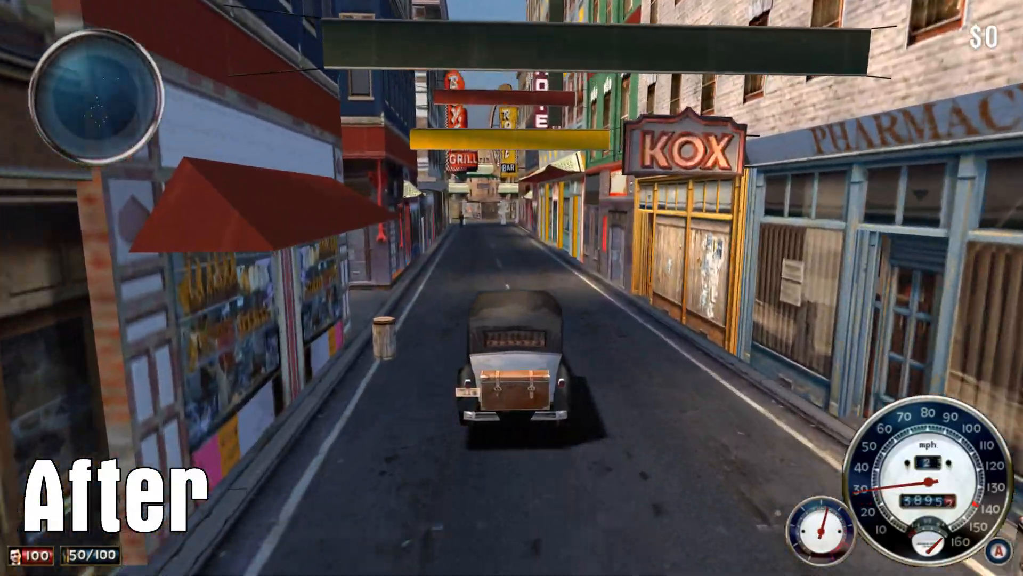
{"action": "key", "text": "w"}
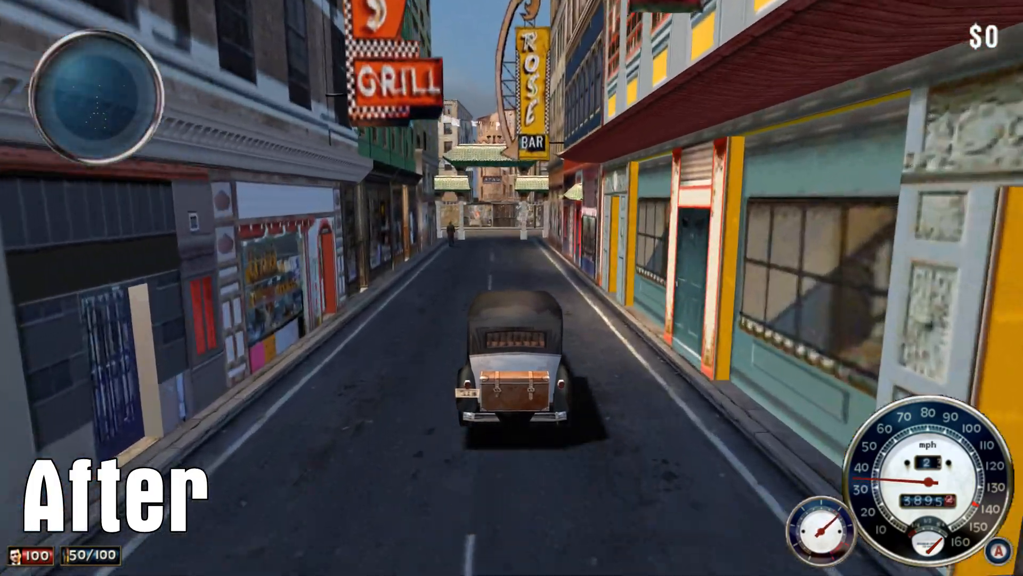